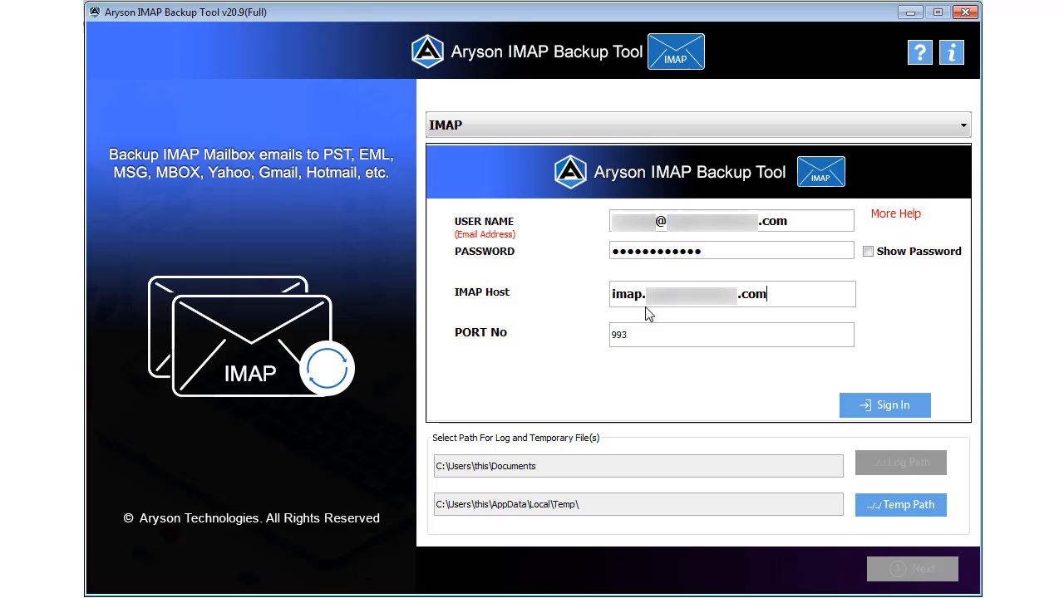
Sign in to the IMAP account, check the root folder to select all mailboxes, and continue
left_click(885, 405)
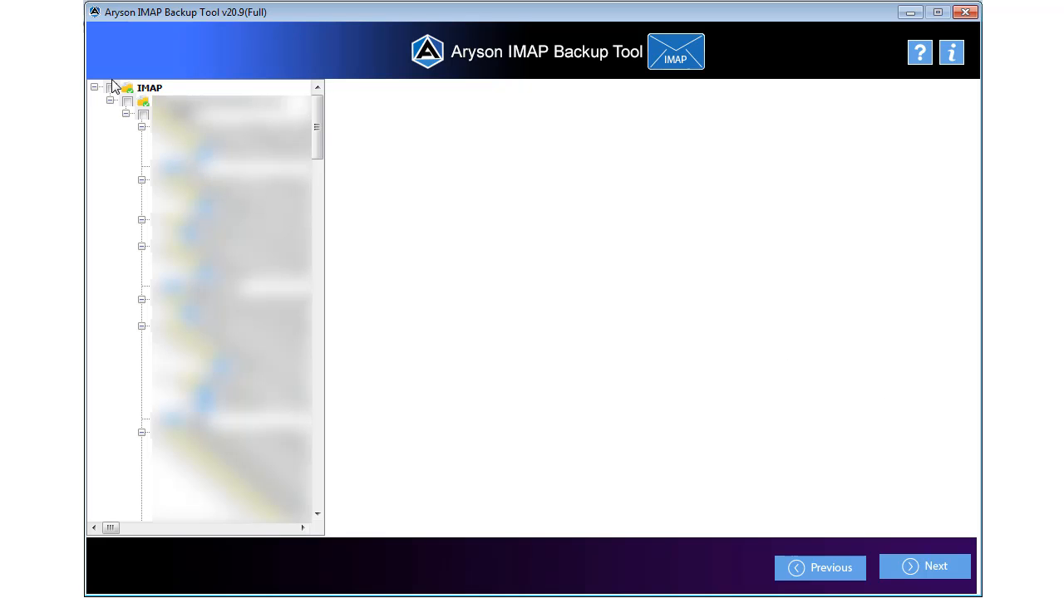
left_click(111, 88)
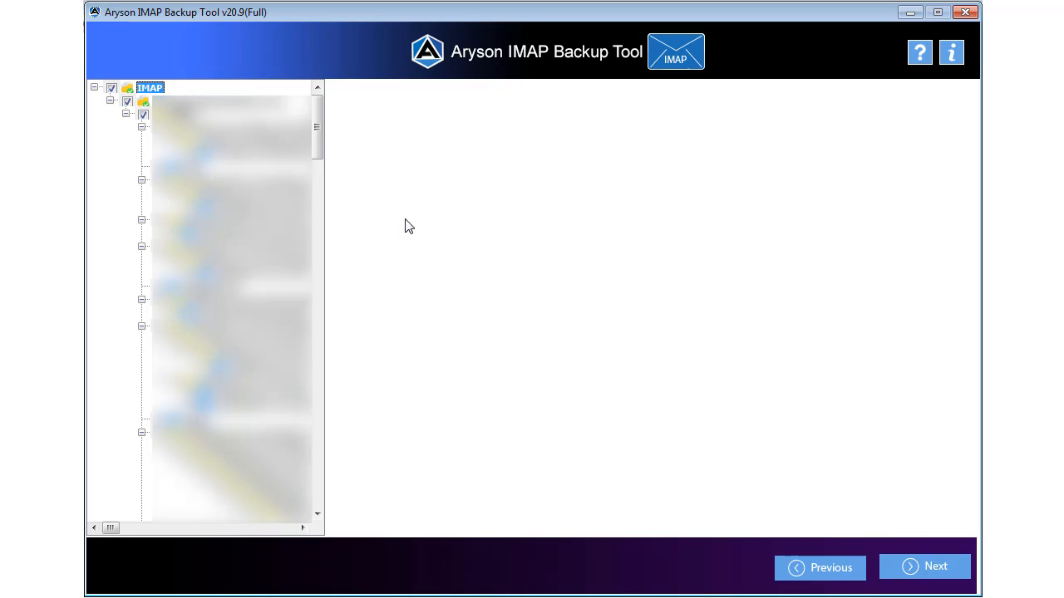
left_click(935, 566)
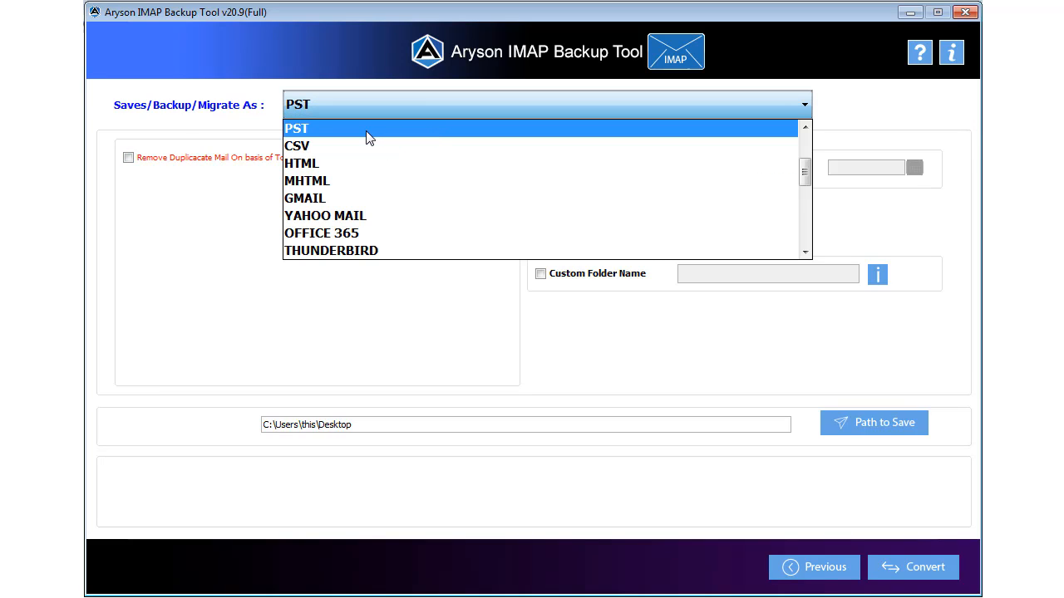
Choose PST format with duplicate removal and a Dec 1–2, 2020 mail filter
left_click(296, 128)
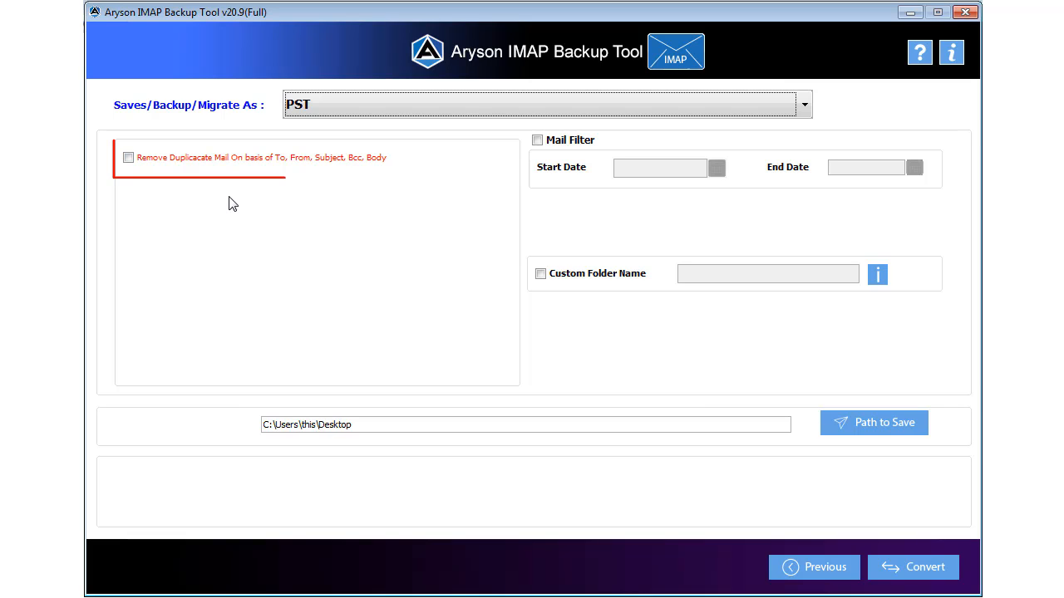
left_click(128, 158)
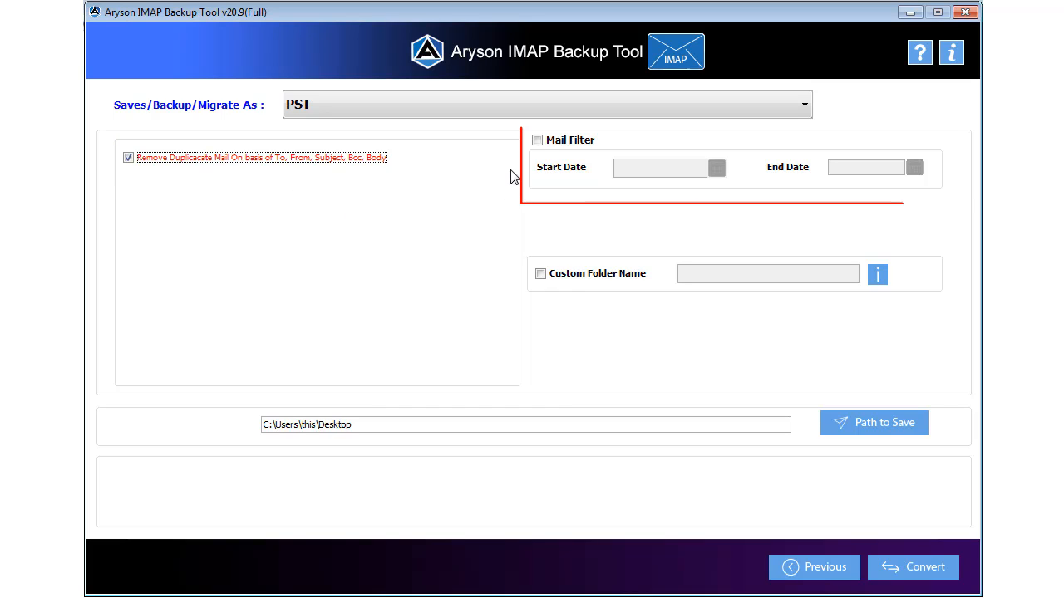
left_click(536, 139)
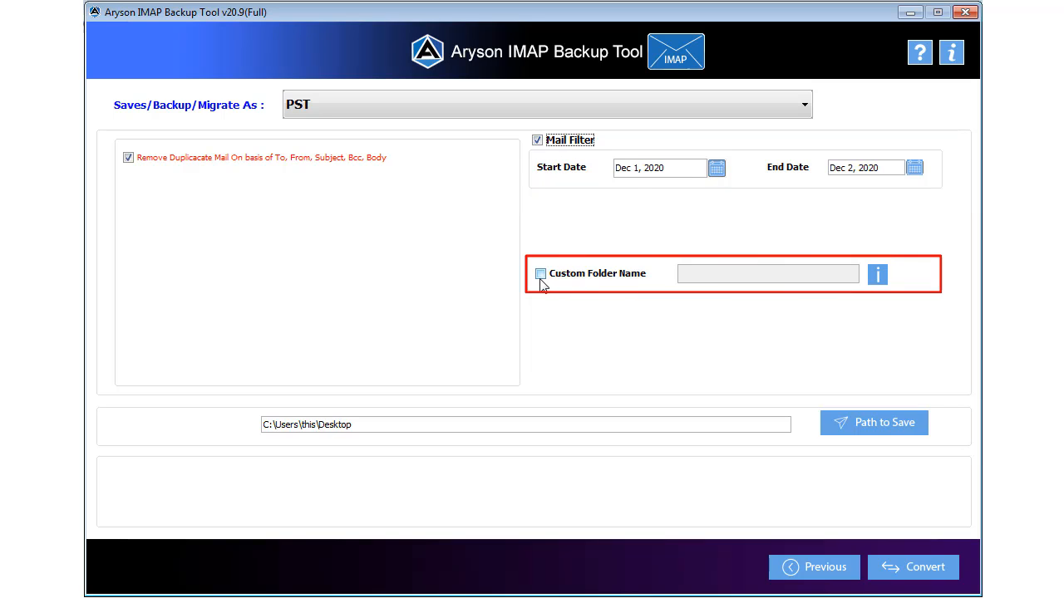
Name the output folder 'PST' and save it to the Desktop
left_click(538, 274)
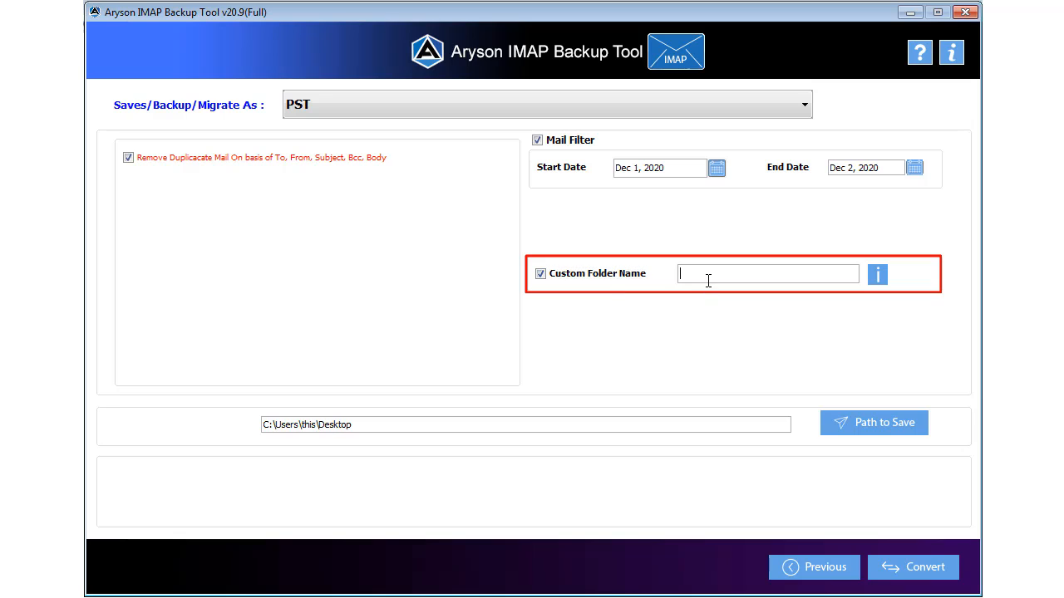
type("PST")
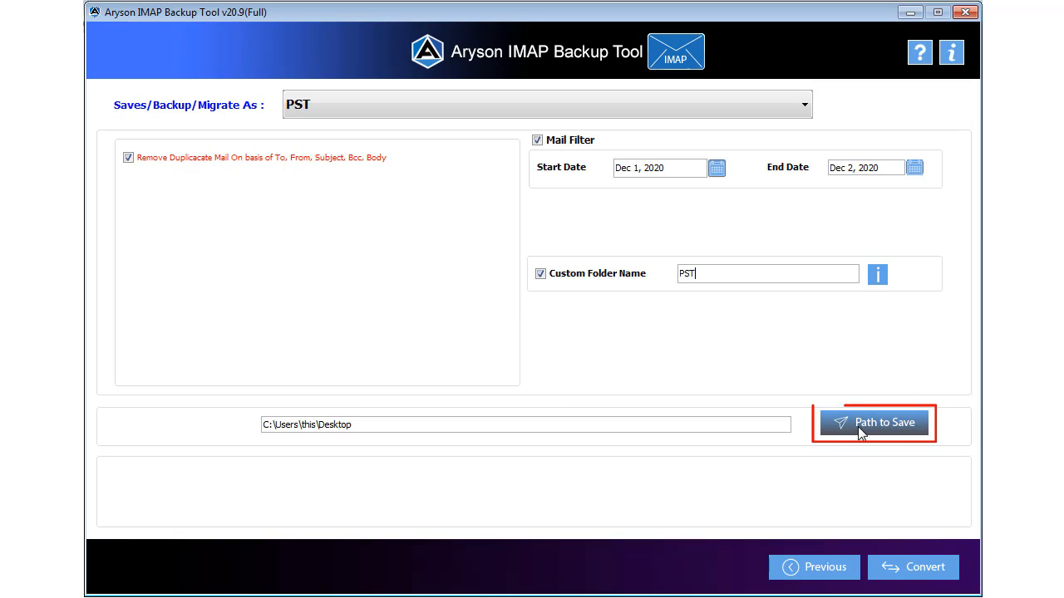
left_click(874, 422)
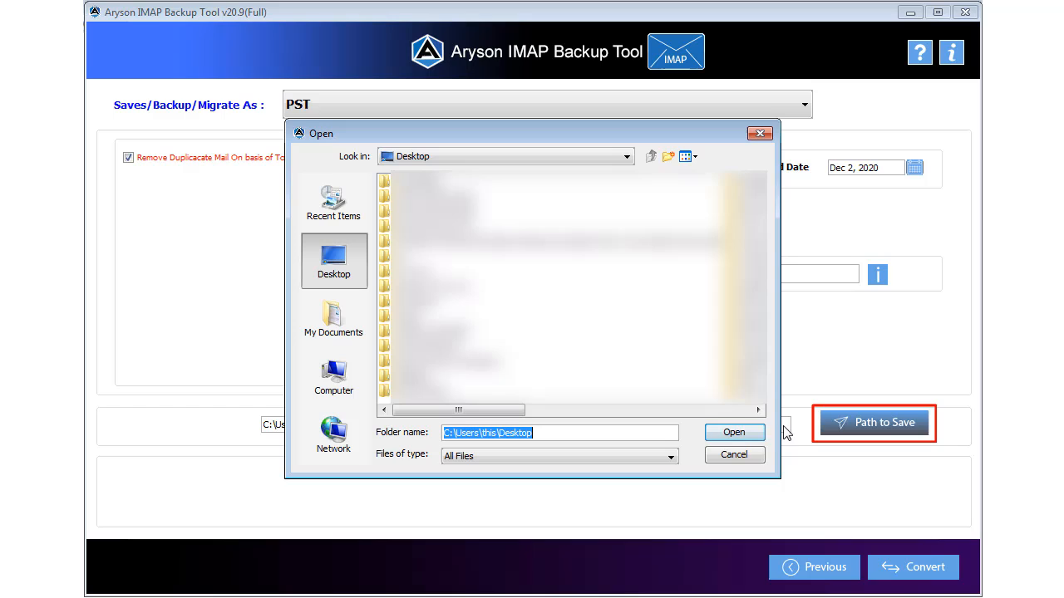
left_click(733, 432)
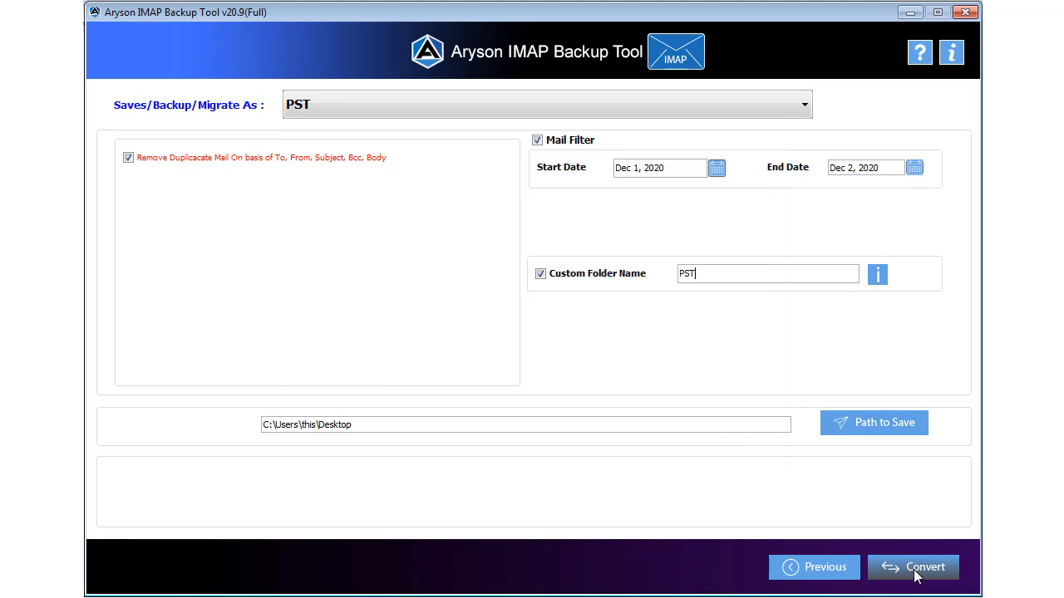
mouse_move(925, 571)
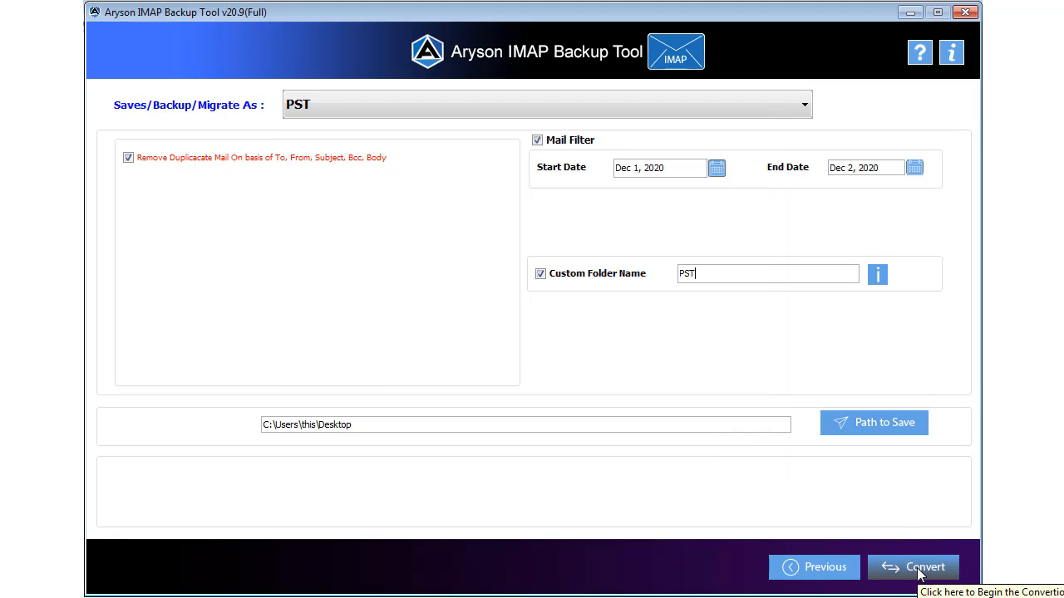
Start the PST backup of the selected mailbox folders
left_click(913, 566)
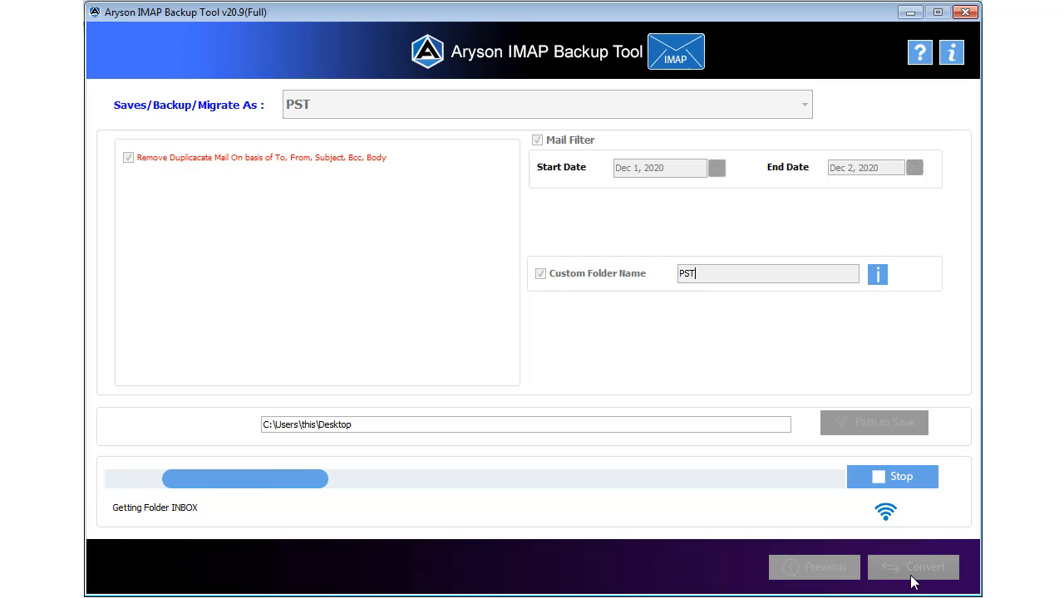
mouse_move(634, 524)
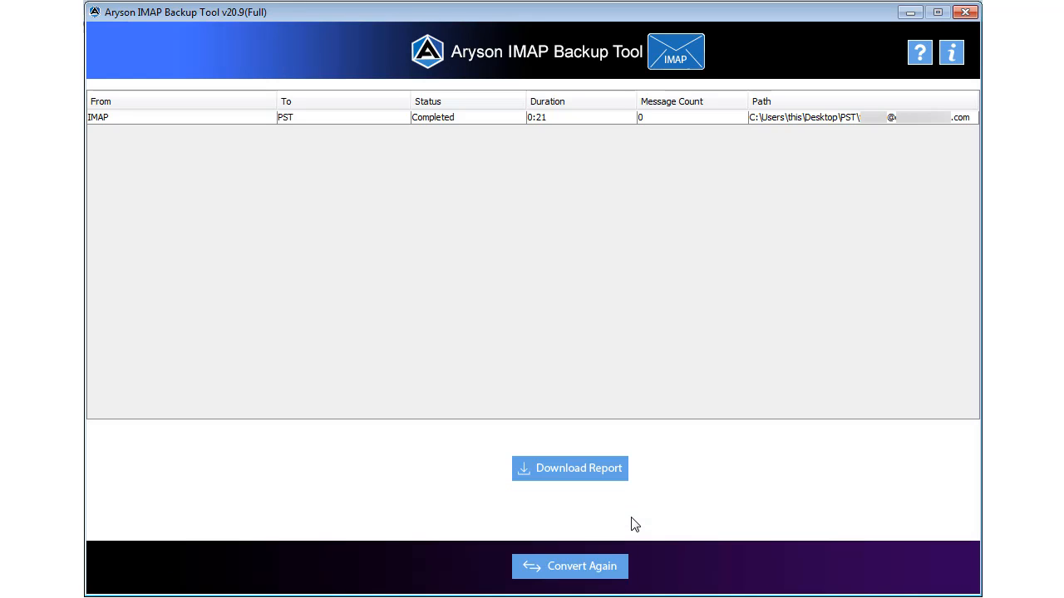
mouse_move(627, 515)
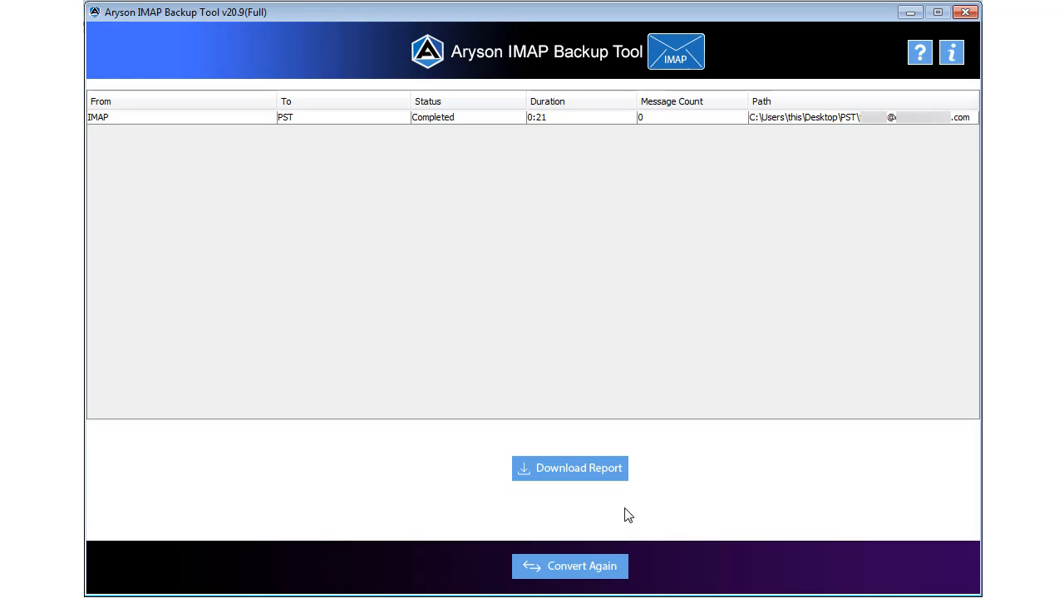
mouse_move(570, 468)
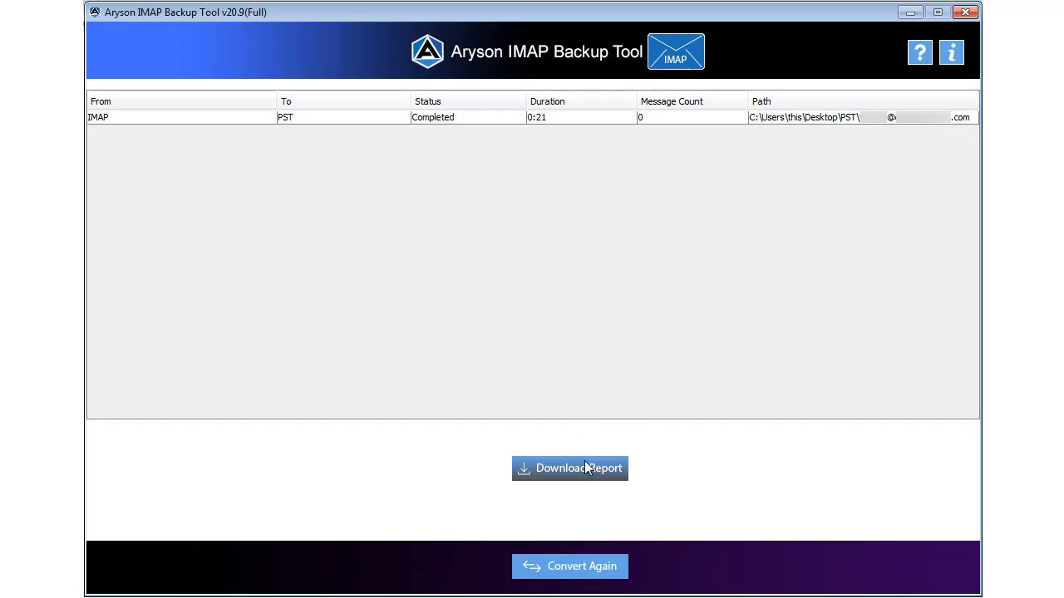
mouse_move(611, 482)
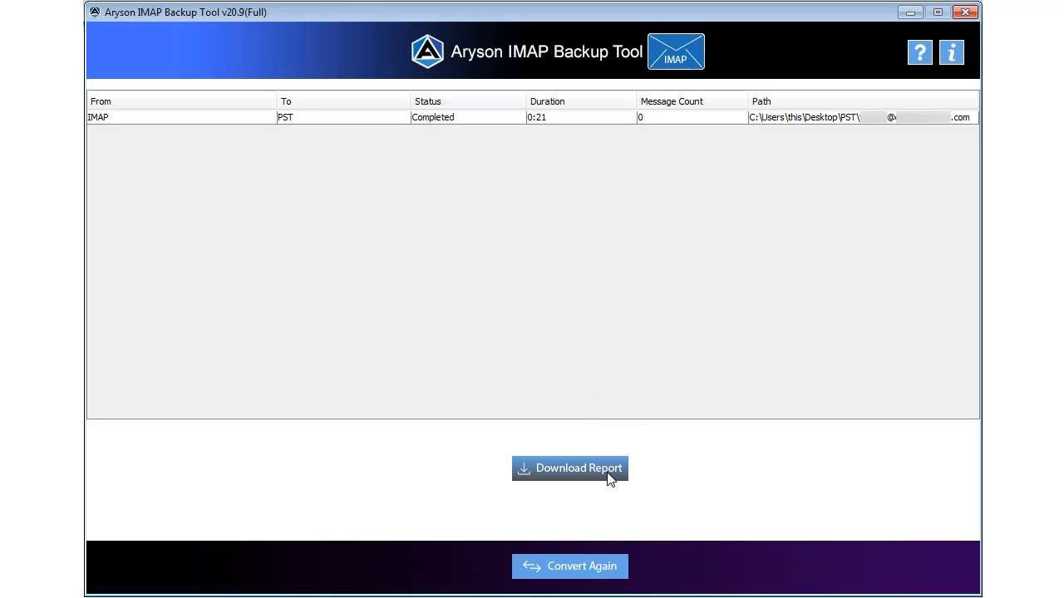
mouse_move(569, 468)
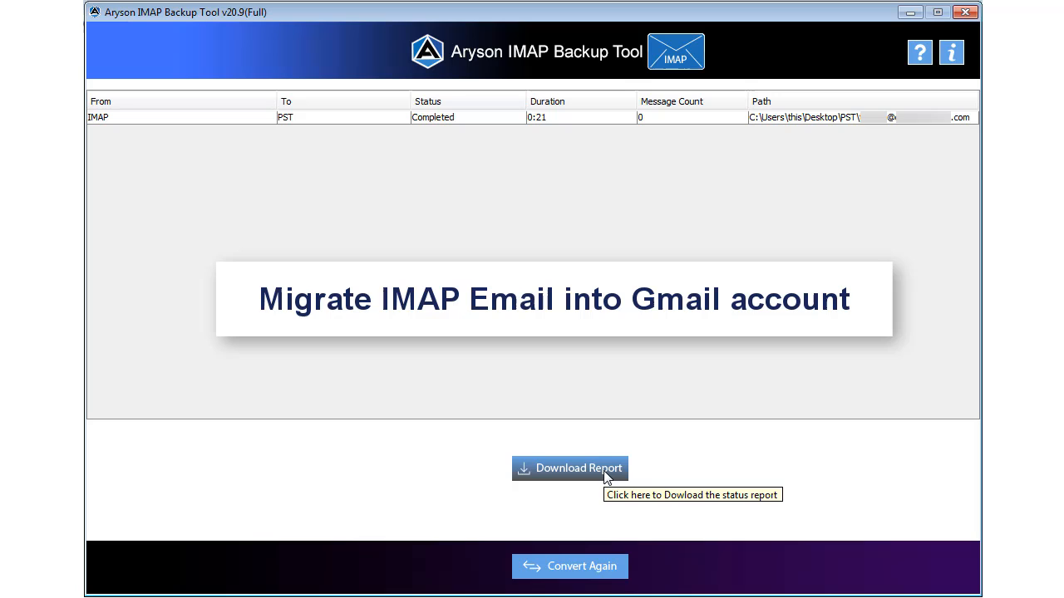
mouse_move(619, 516)
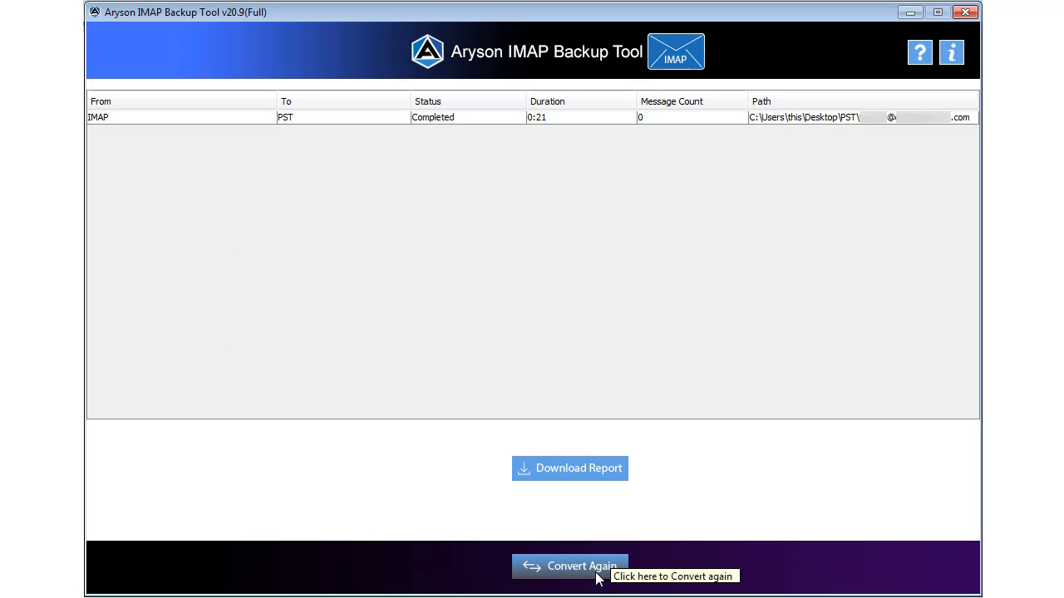
Start a new job and log in to Gmail with the user name and app password
left_click(569, 566)
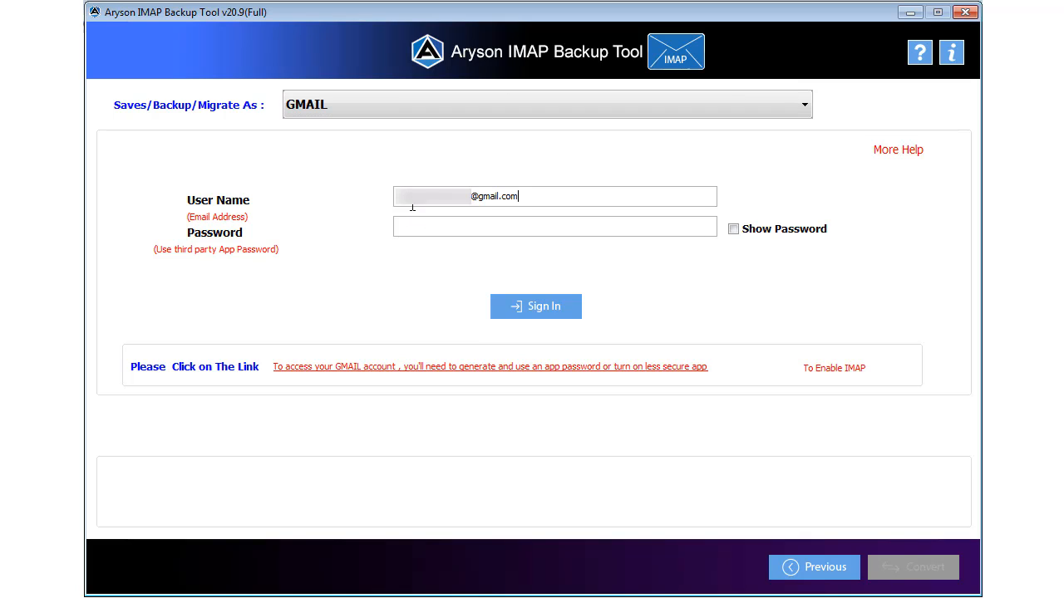
left_click(554, 227)
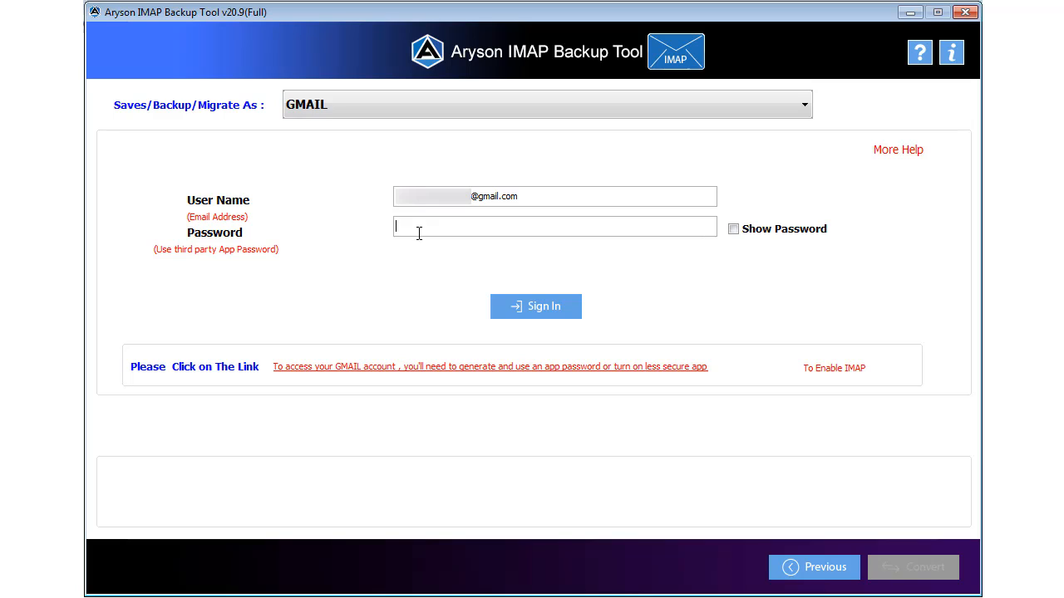
mouse_move(336, 378)
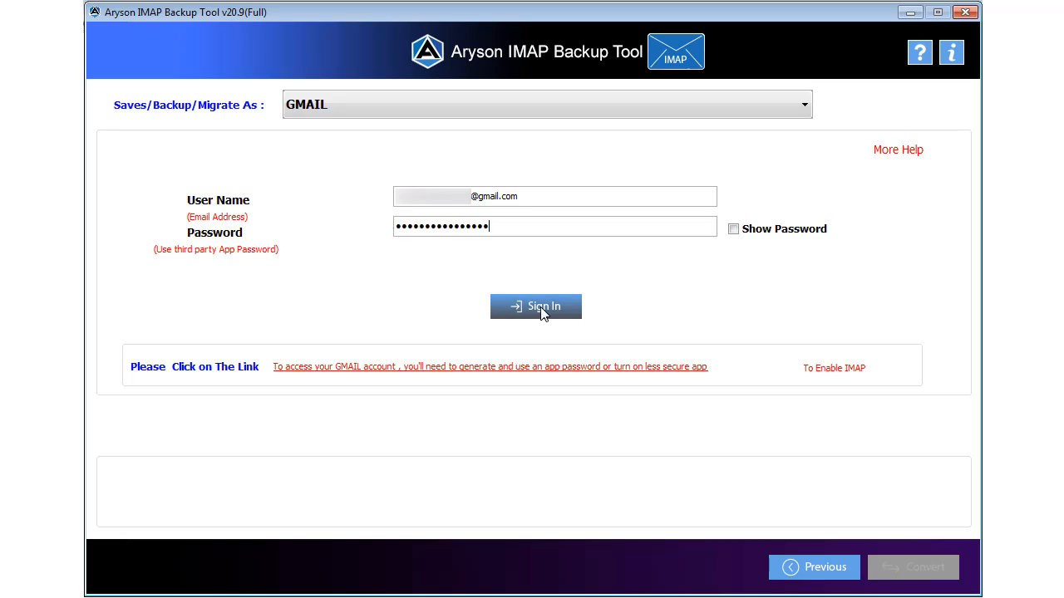
left_click(535, 306)
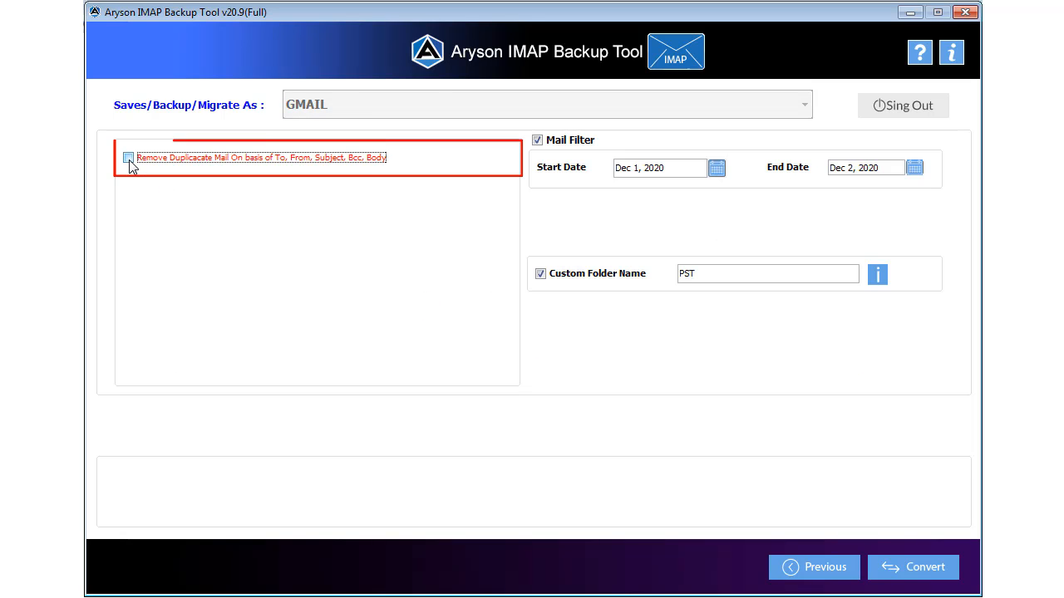
Skip duplicate mails, rename the custom folder to 'GMAIL', and begin the Gmail migration
left_click(128, 157)
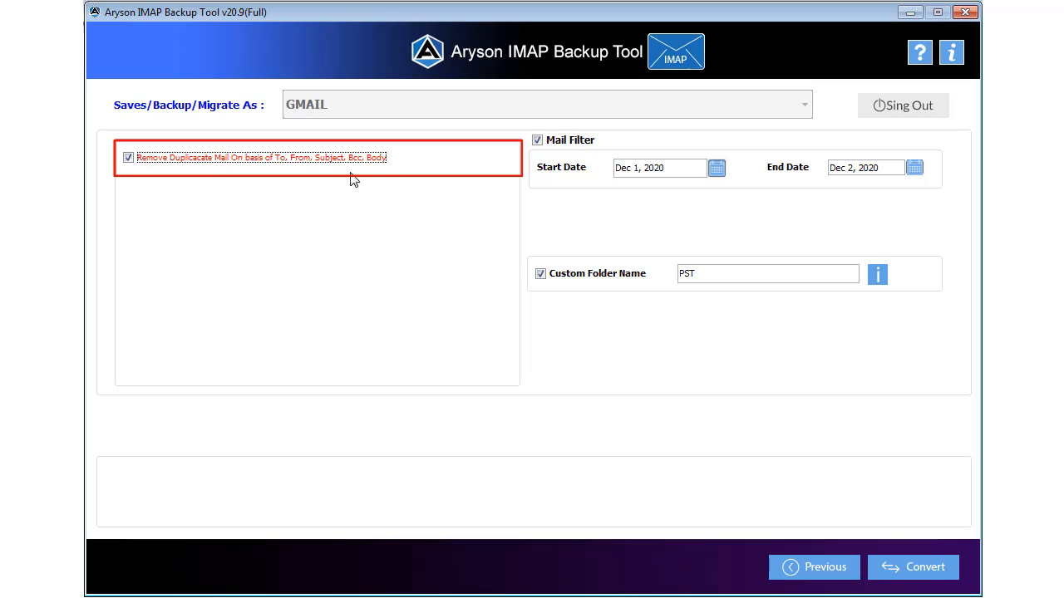
mouse_move(383, 178)
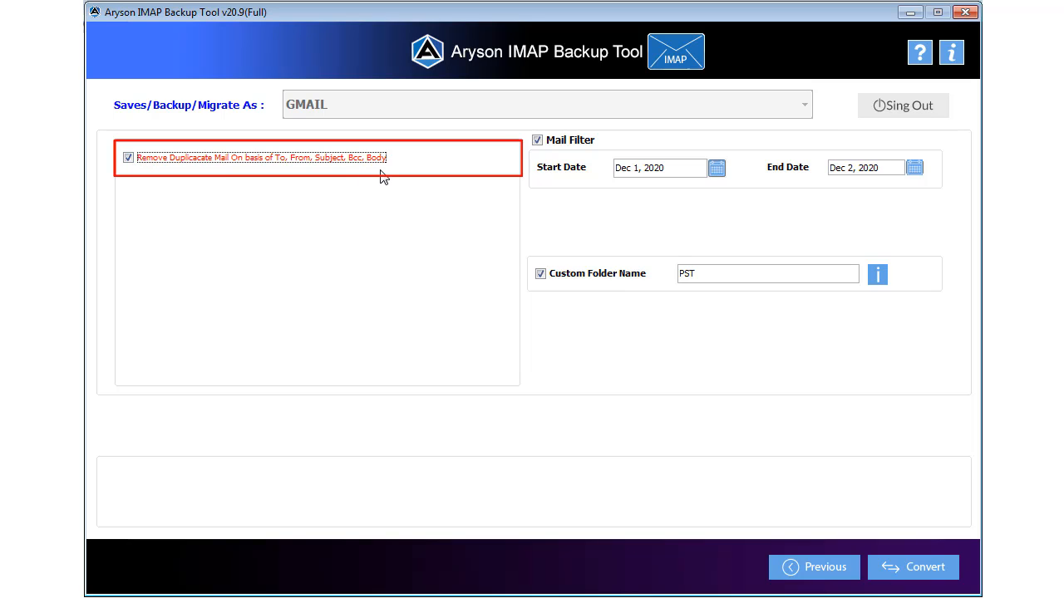
left_click(538, 140)
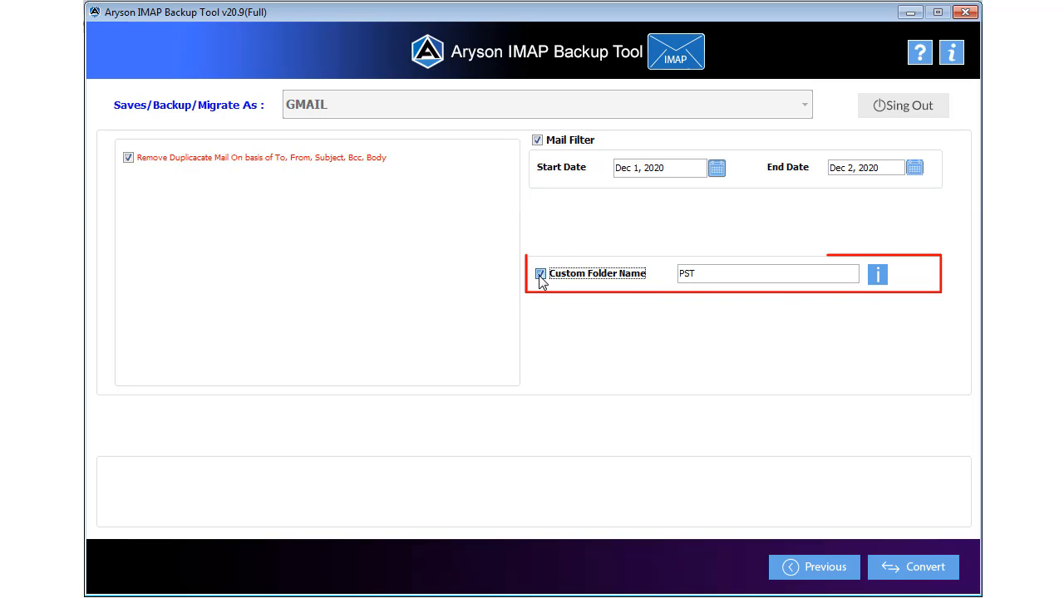
type("G")
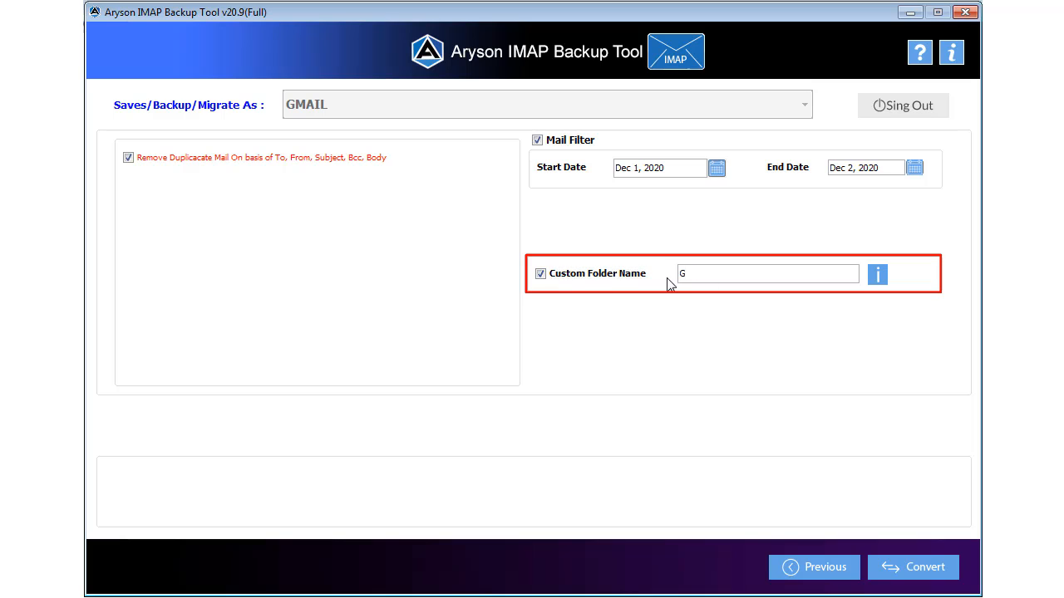
type("MAIL")
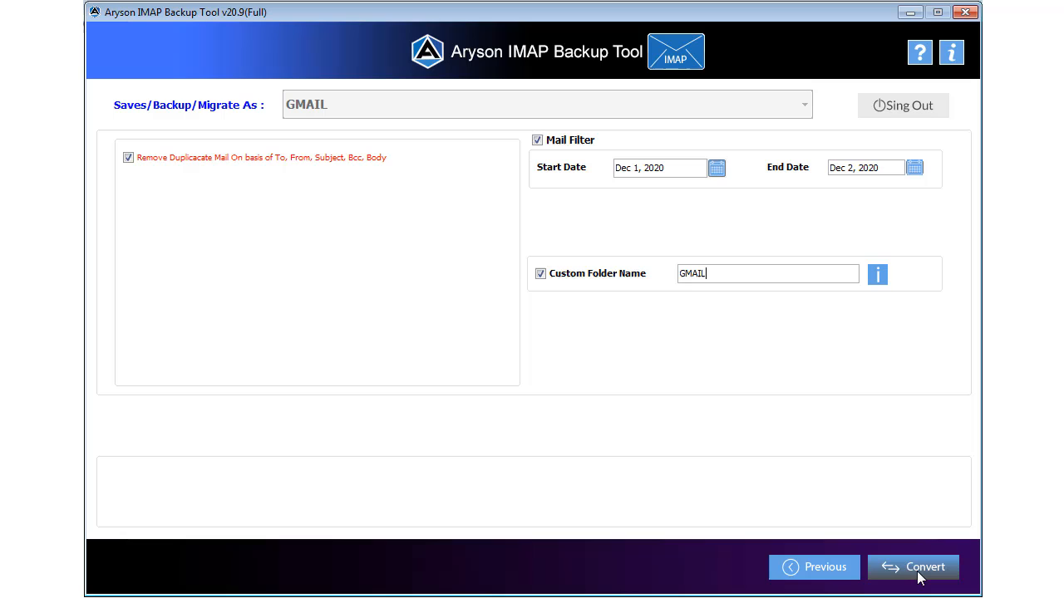
left_click(912, 566)
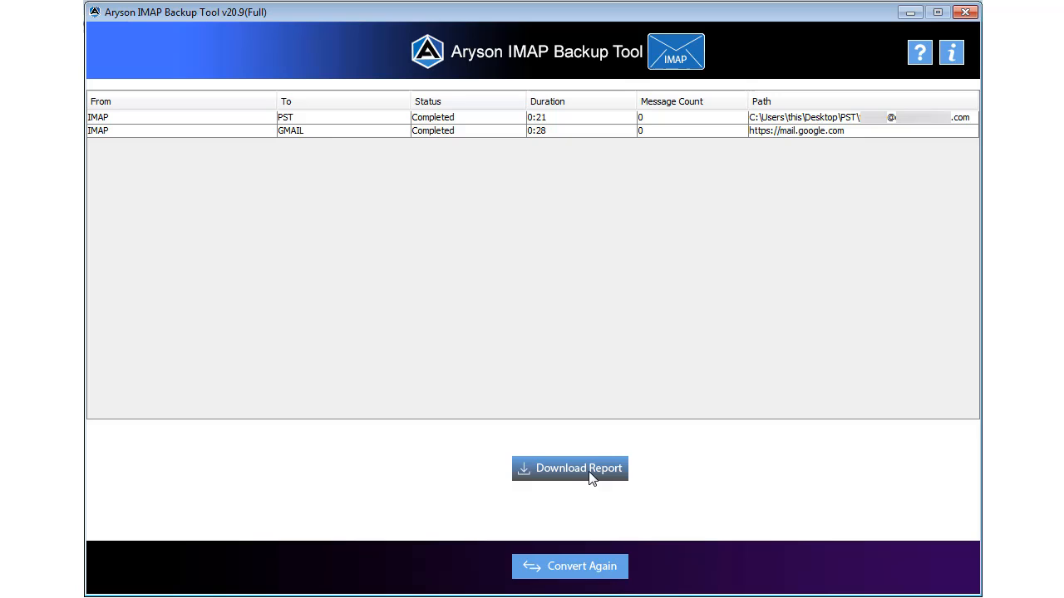
mouse_move(591, 474)
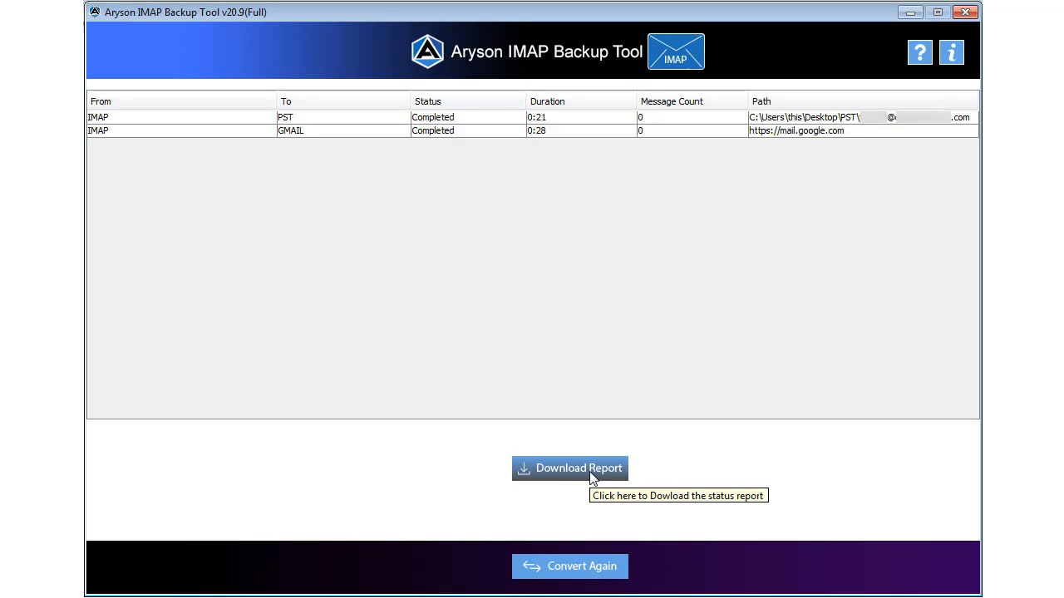
mouse_move(593, 481)
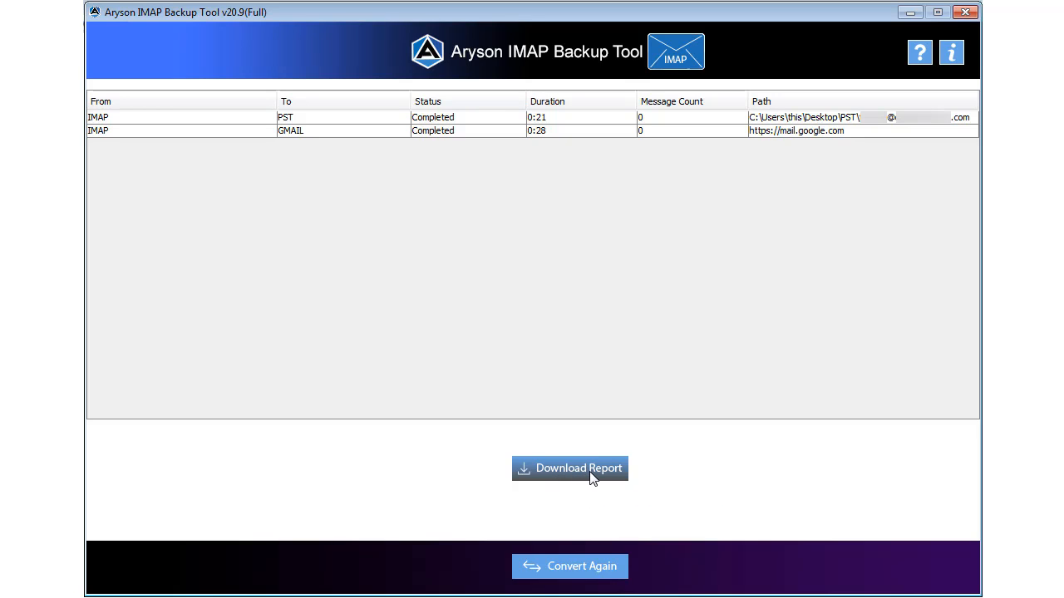
mouse_move(779, 202)
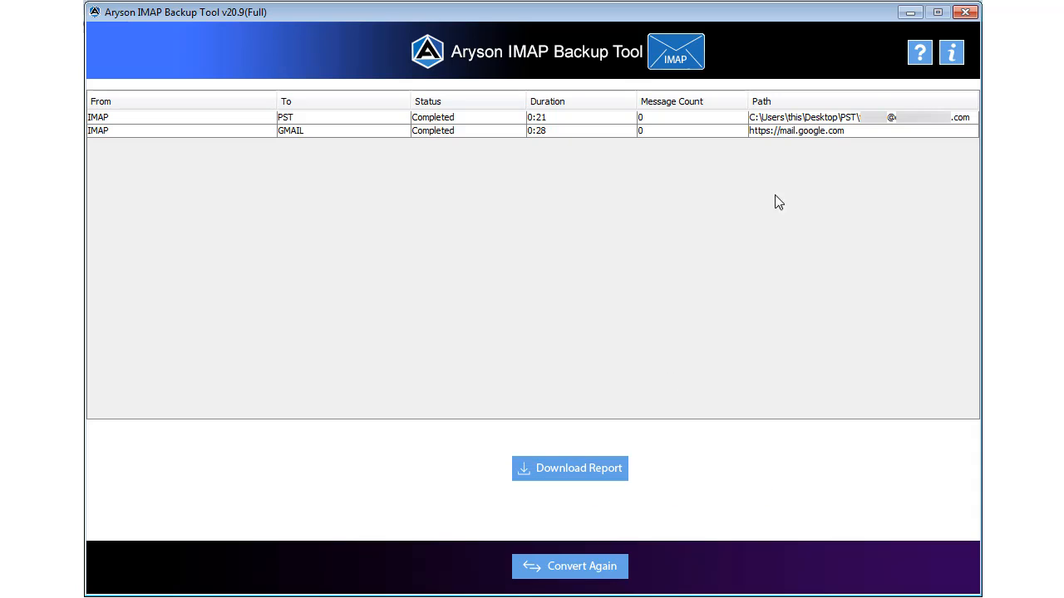
After the IMAP to GMAIL job shows Completed, request closing the application
left_click(965, 11)
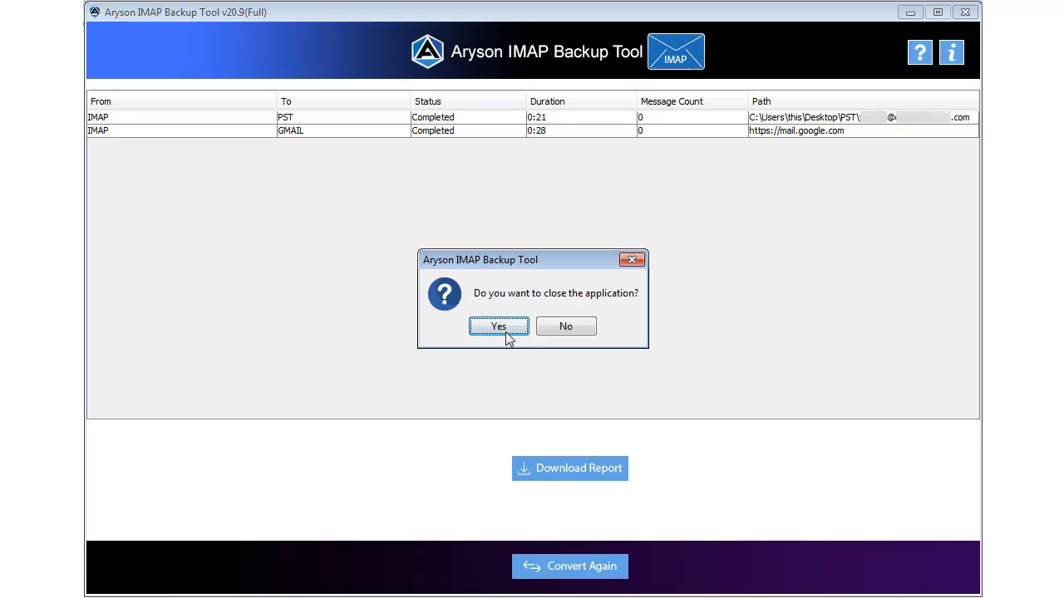